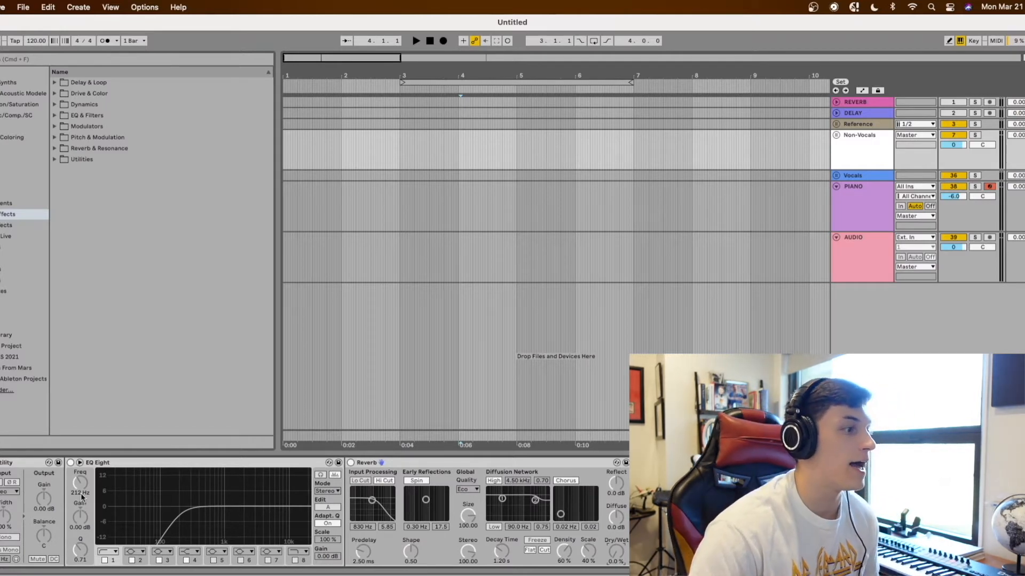
Step: Lower the EQ Eight low-cut frequency from 212 Hz to 40 Hz on the reverb chain
drag(80, 493, 80, 477)
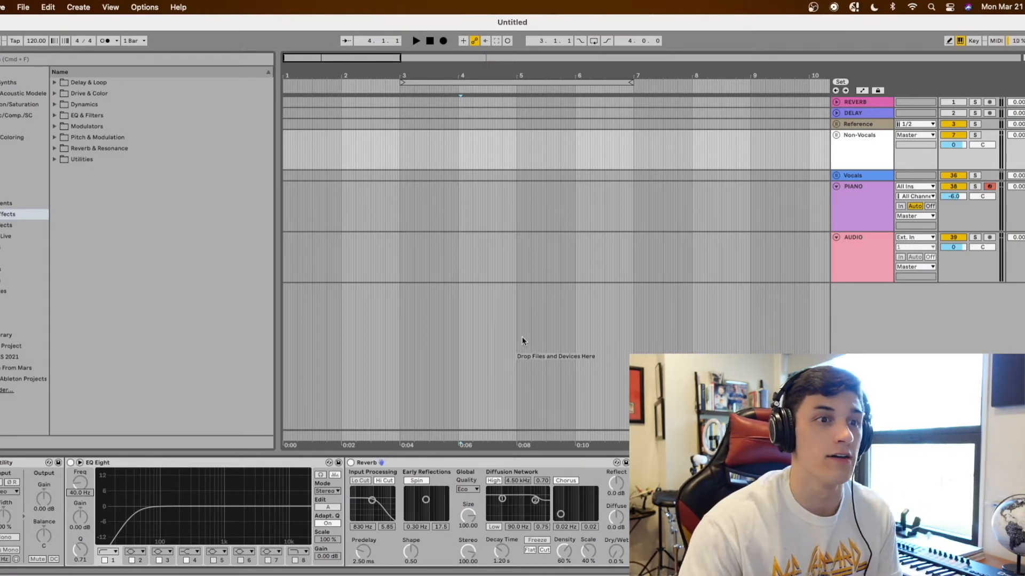
Step: Unfold the group to reveal its Atmosphere, Chords, Leads, Bass, Kick, Drums, FX and Guitar tracks
click(836, 136)
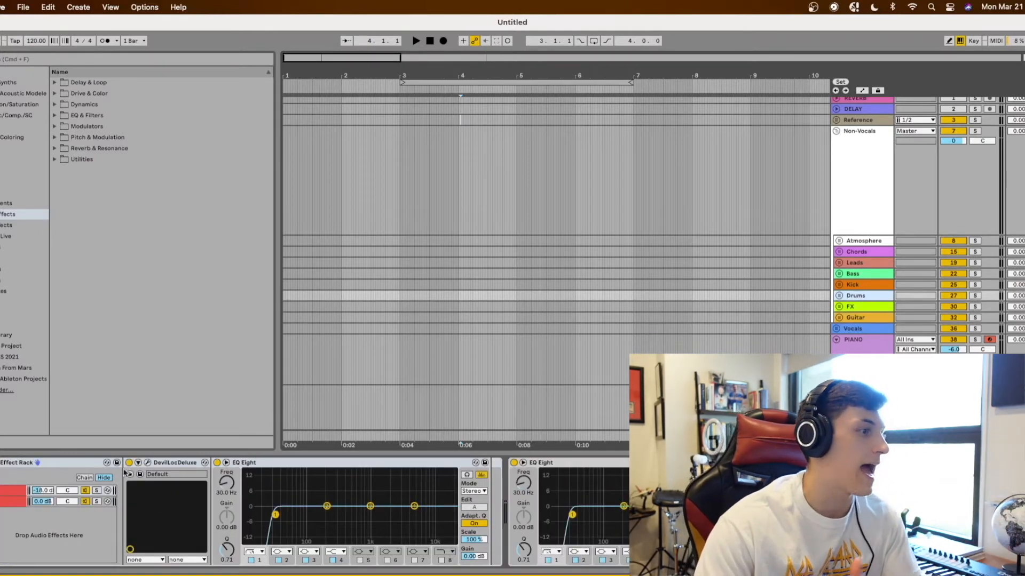
Step: Show the Drums track's Devil-Loc Deluxe window with its Crush, Crunch, Darkness and Mix controls
click(138, 462)
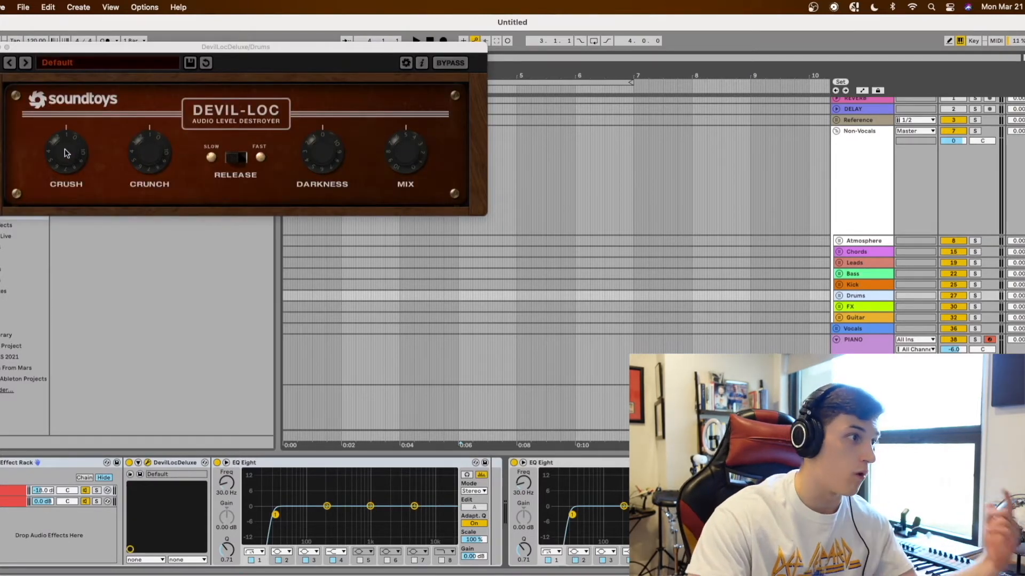
click(235, 158)
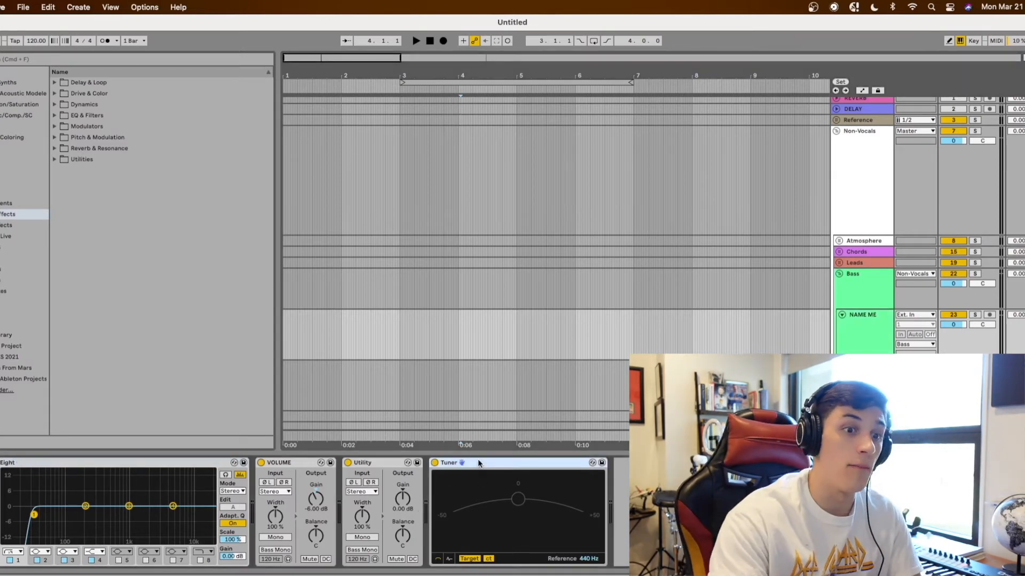
mouse_move(491, 471)
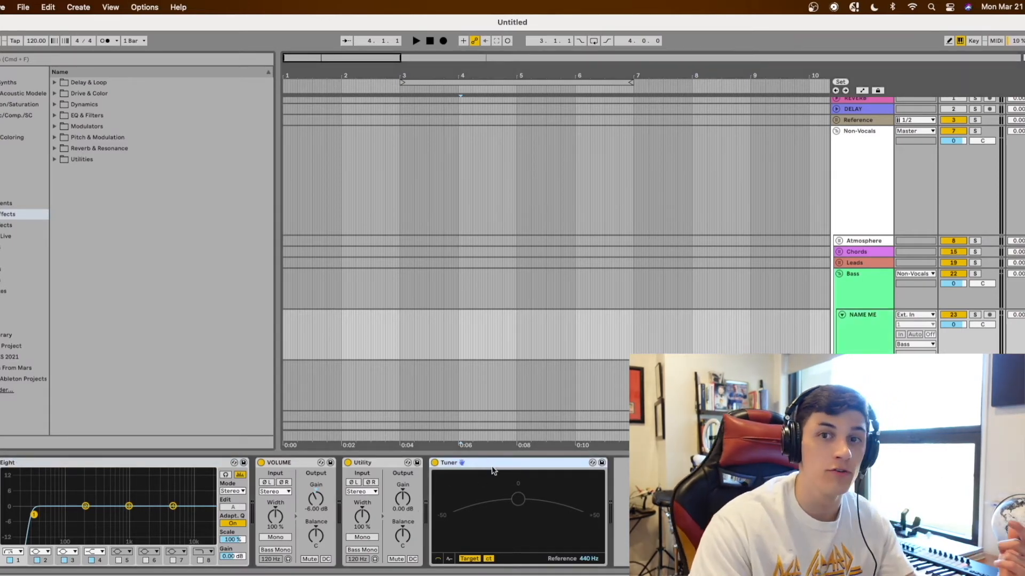